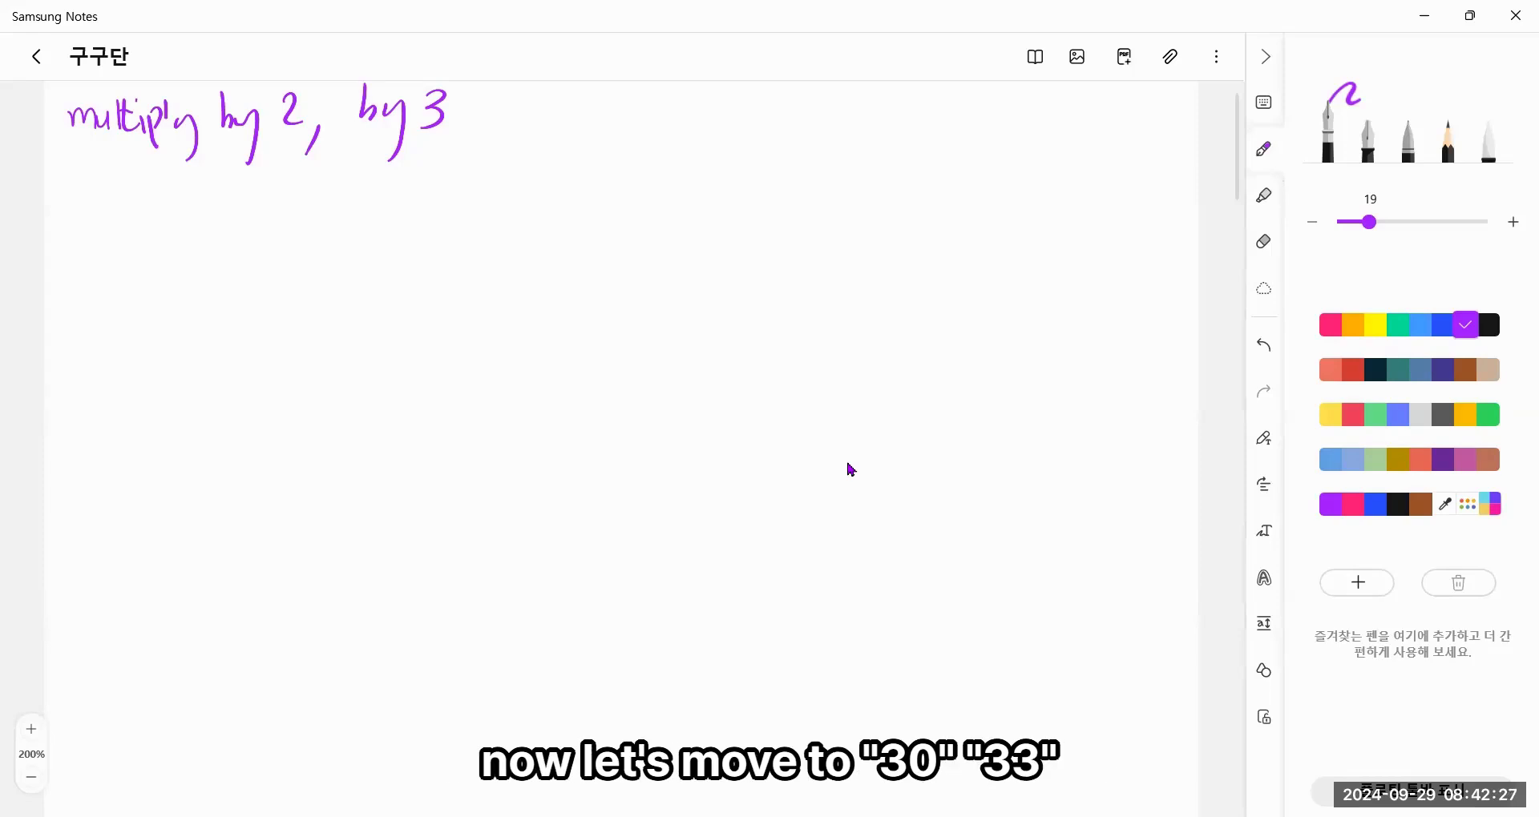
Handwrite a comma after 'by 3' and add 'by 4, by 5,' in purple pen.
drag(457, 108, 469, 148)
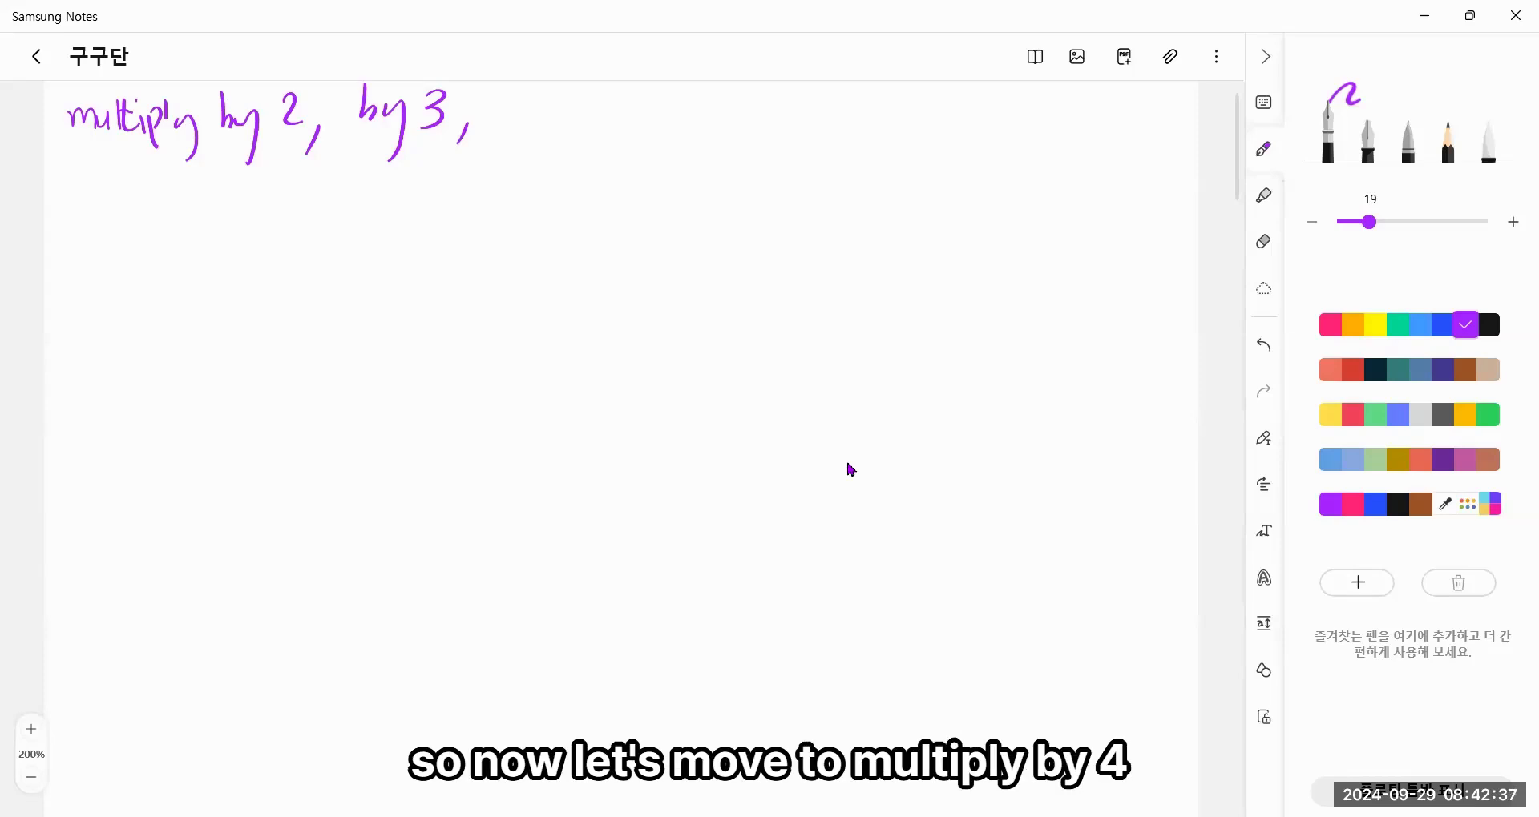
drag(502, 93, 502, 133)
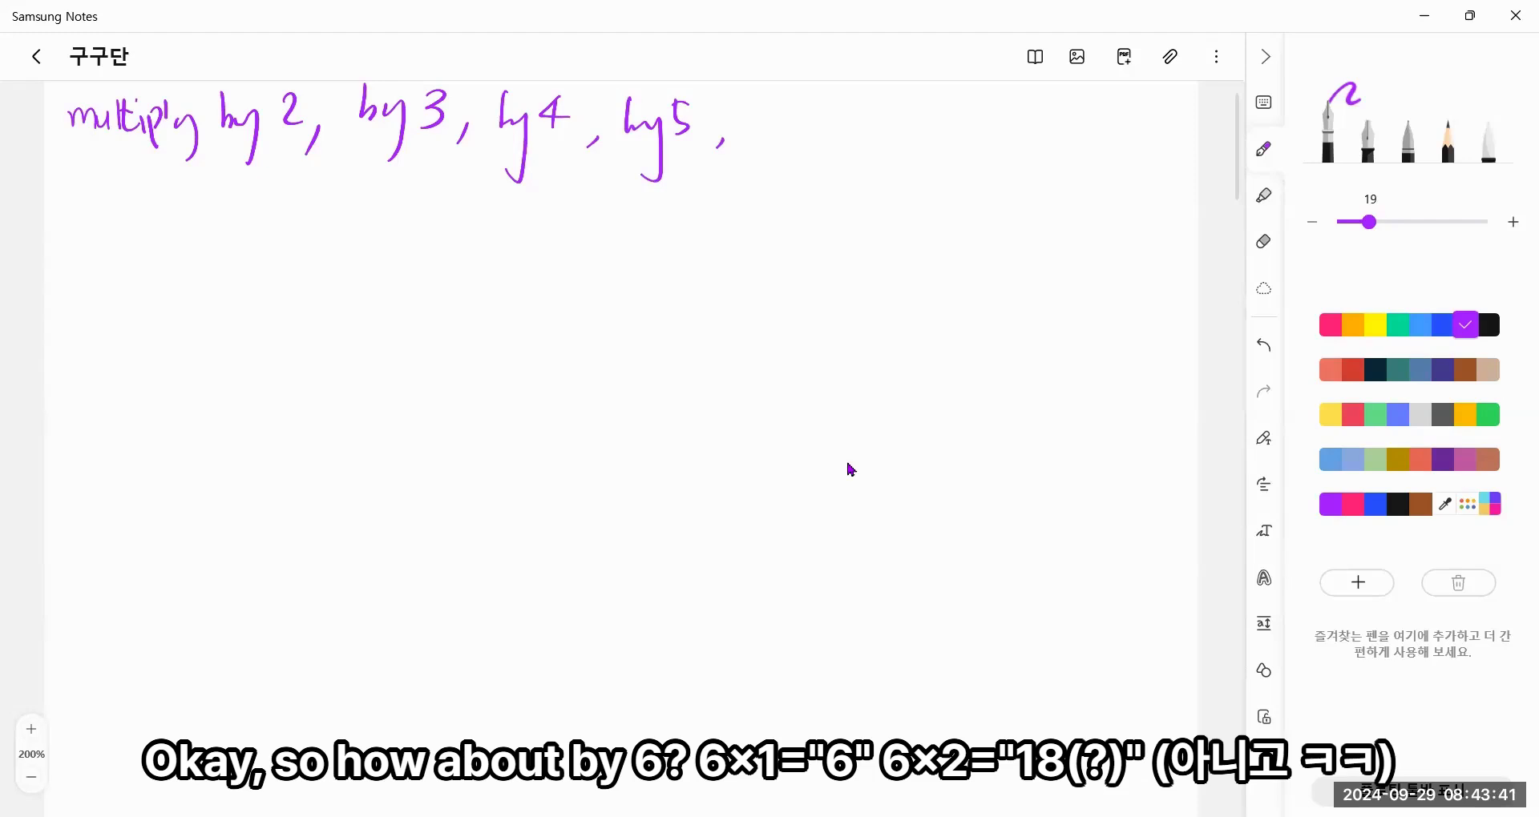
Handwrite 'by 6, by 7,' in purple pen after 'by 5,' on the top line.
drag(750, 97, 838, 157)
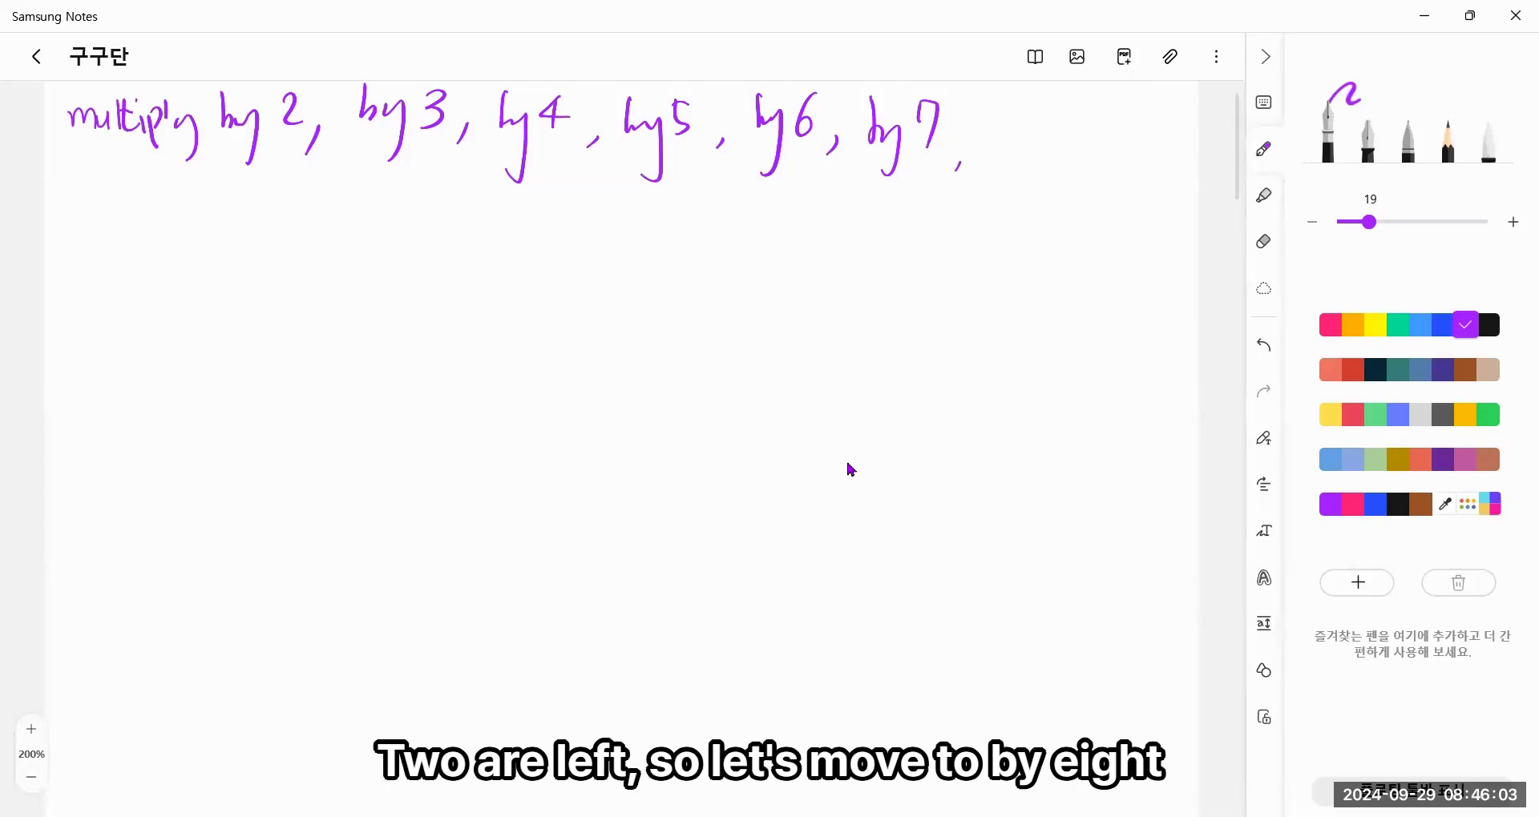
Handwrite 'by 8,' in purple pen at the end of the top line.
drag(990, 112, 1026, 148)
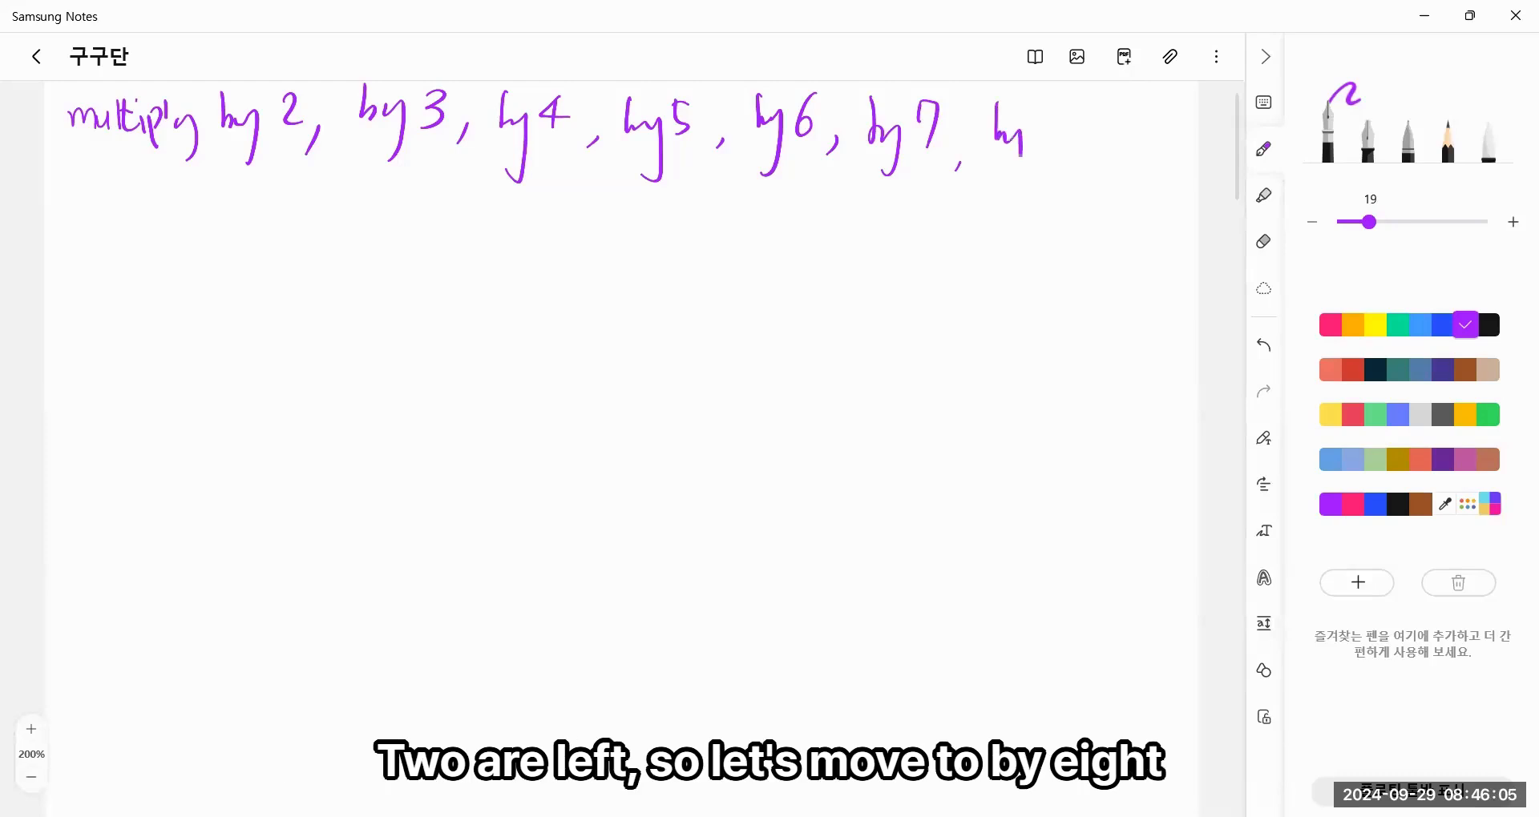
drag(991, 108, 1079, 157)
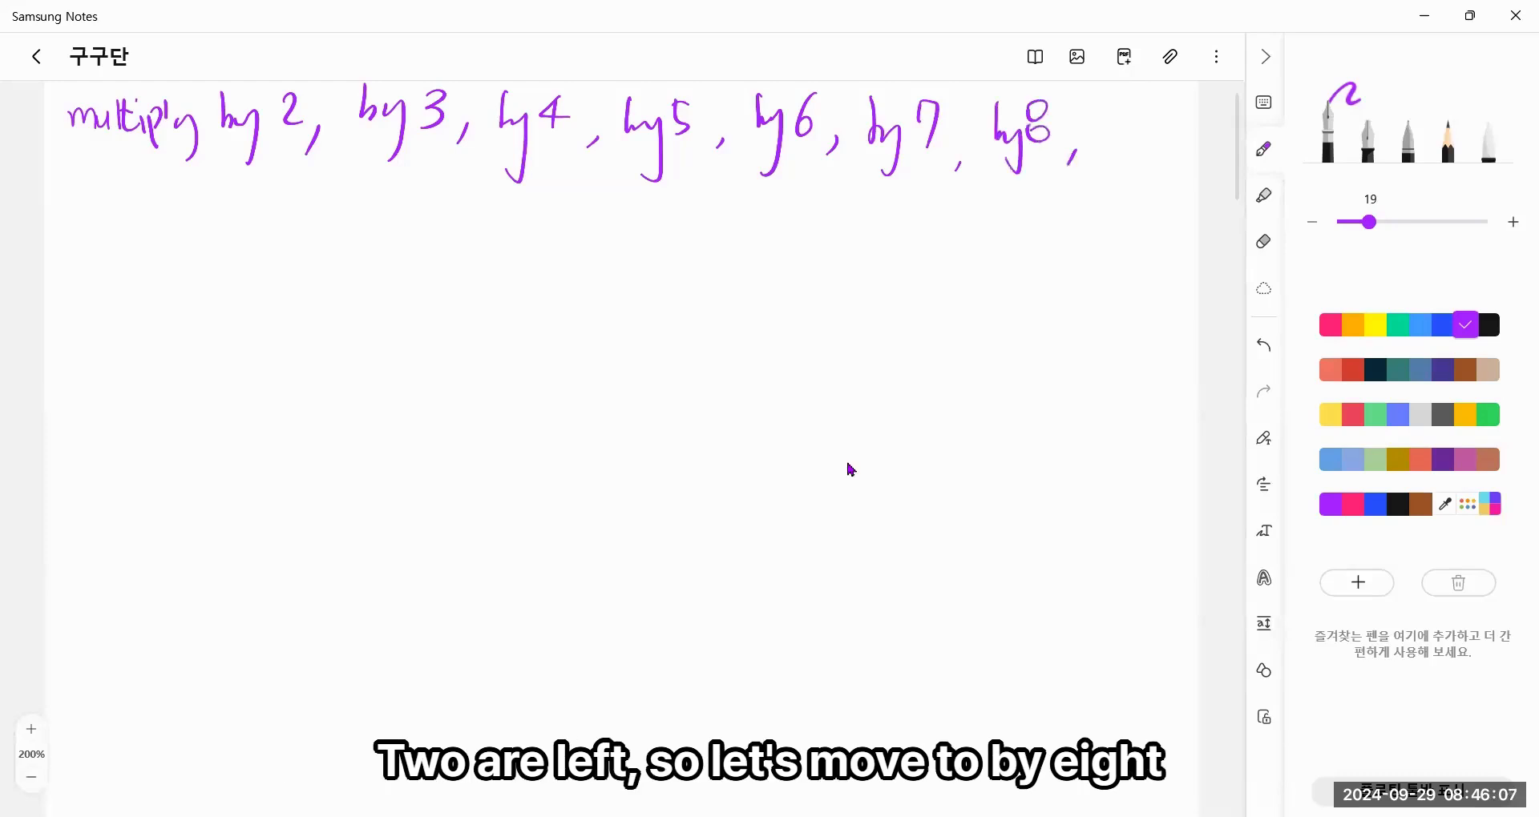